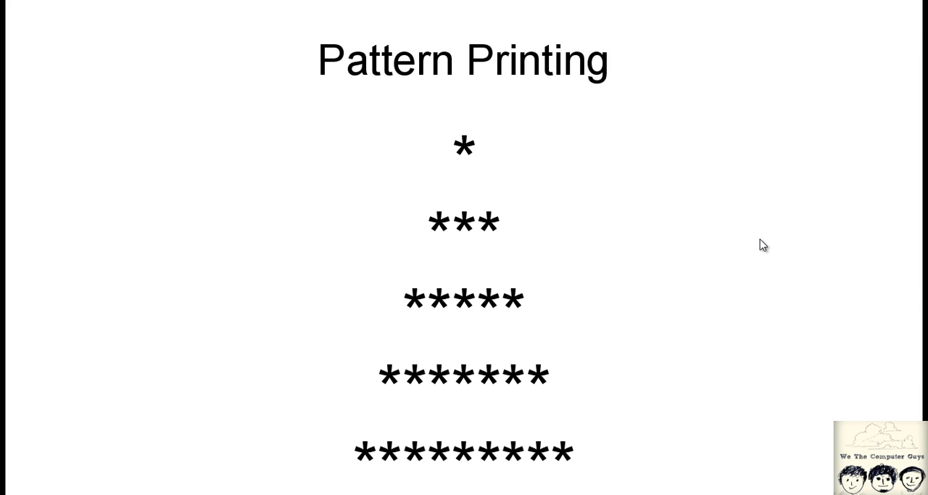
# Advance the slideshow to the numbered grid slide showing each star's position.
pyautogui.press('Right')
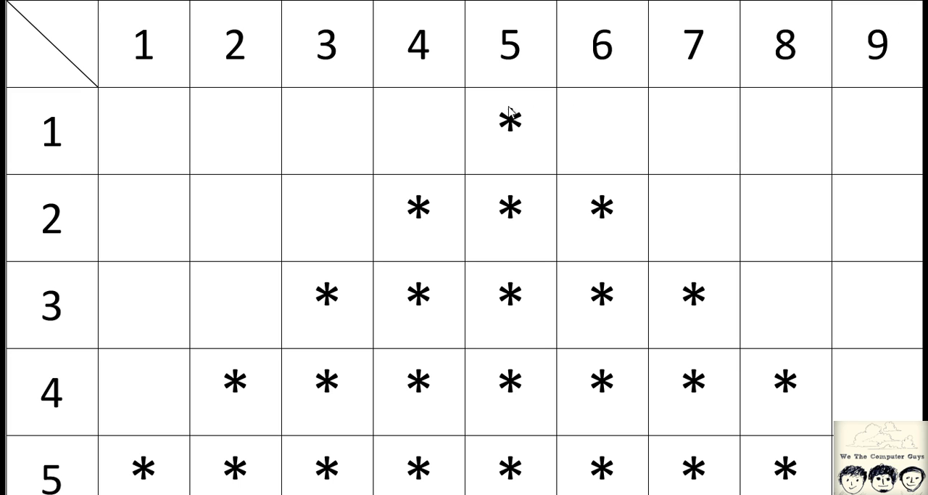
pyautogui.moveTo(488, 215)
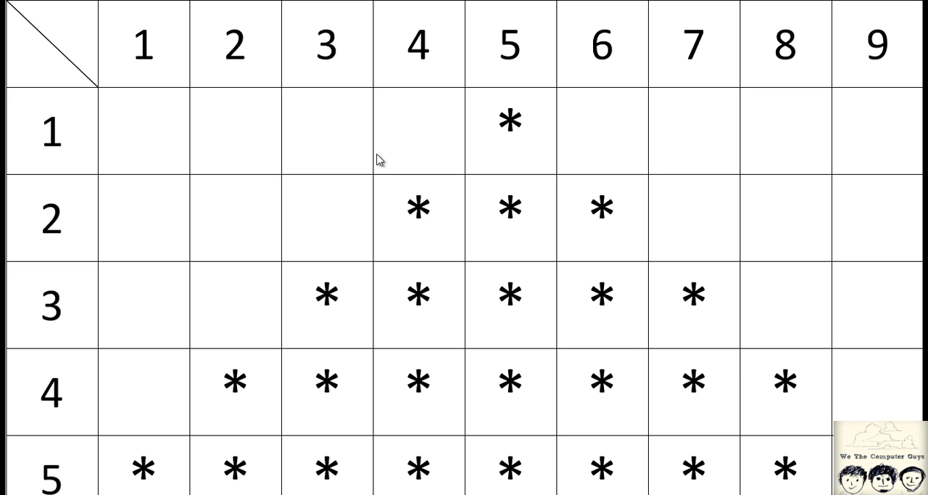
pyautogui.click(387, 165)
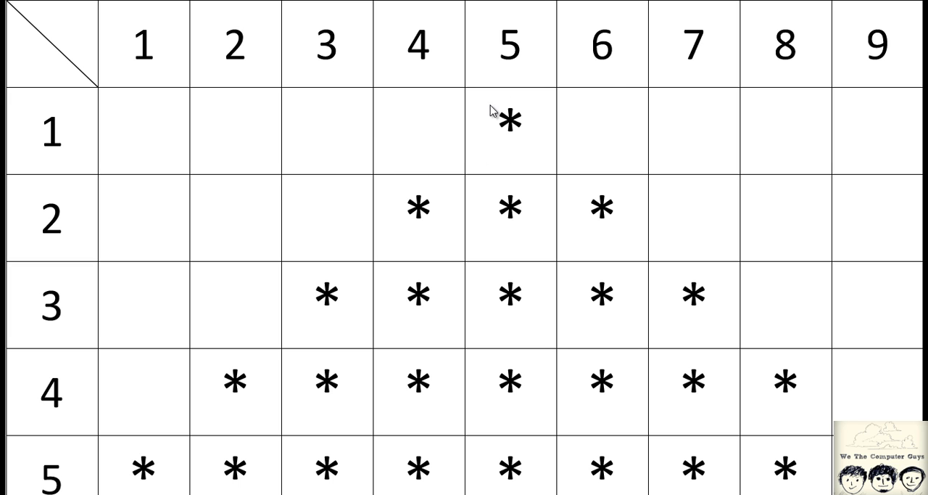
pyautogui.moveTo(70, 118)
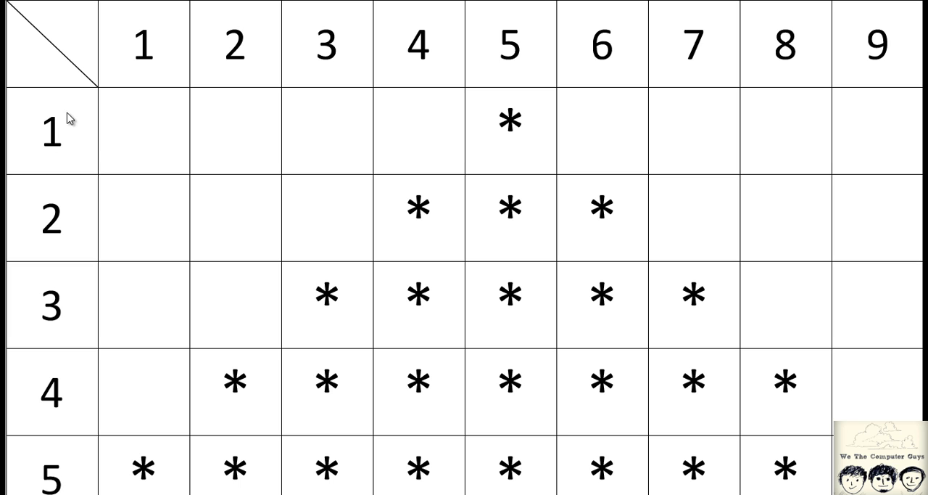
pyautogui.click(67, 113)
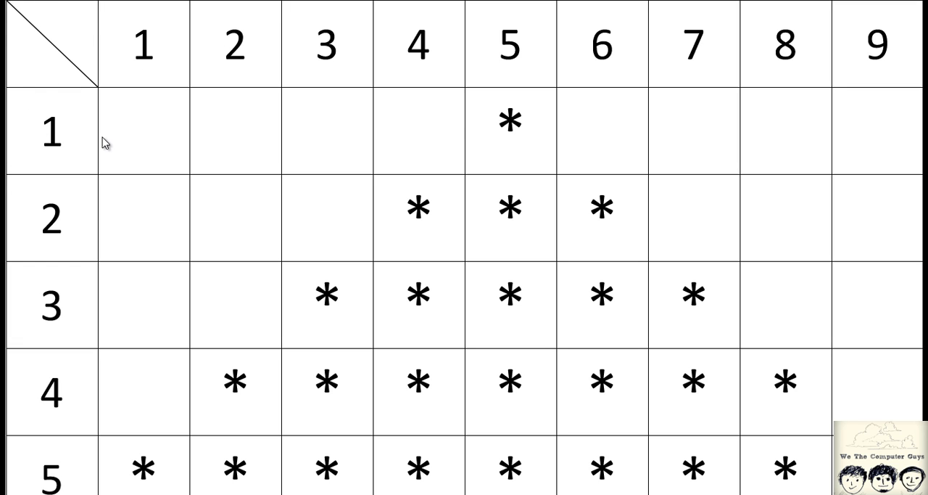
pyautogui.moveTo(168, 237)
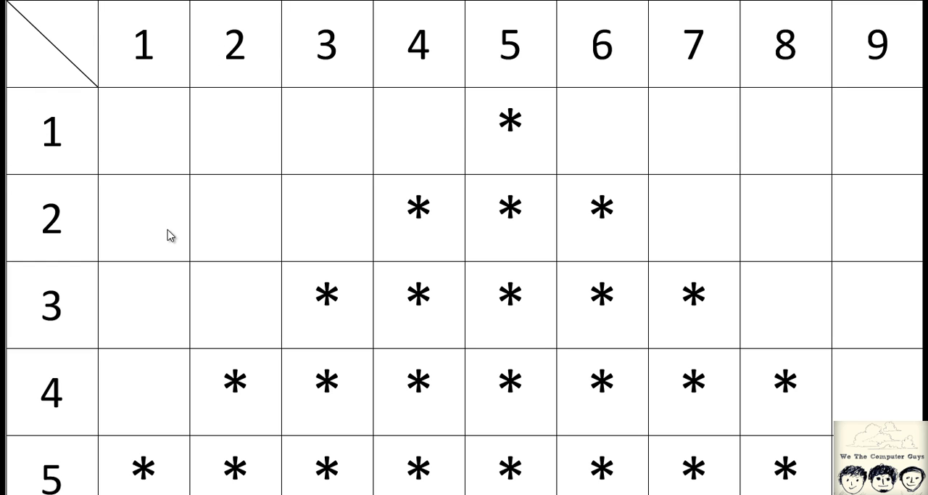
pyautogui.moveTo(93, 144)
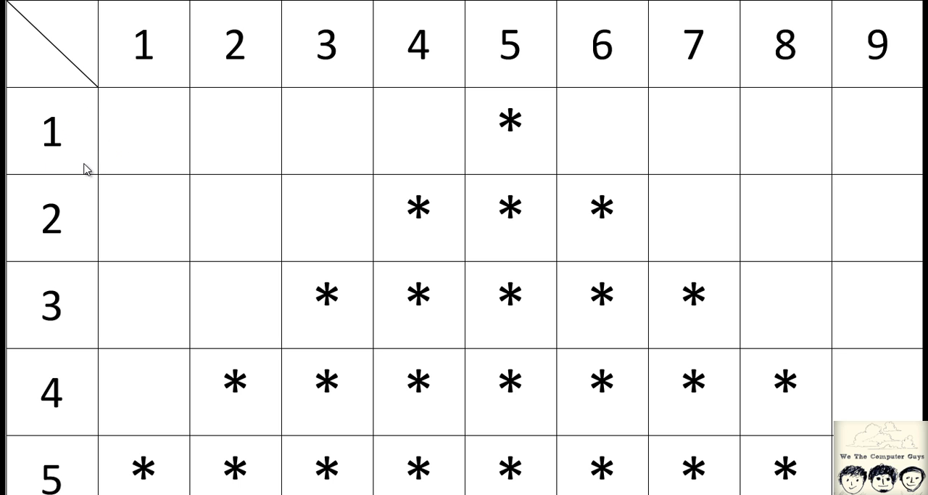
pyautogui.moveTo(166, 134)
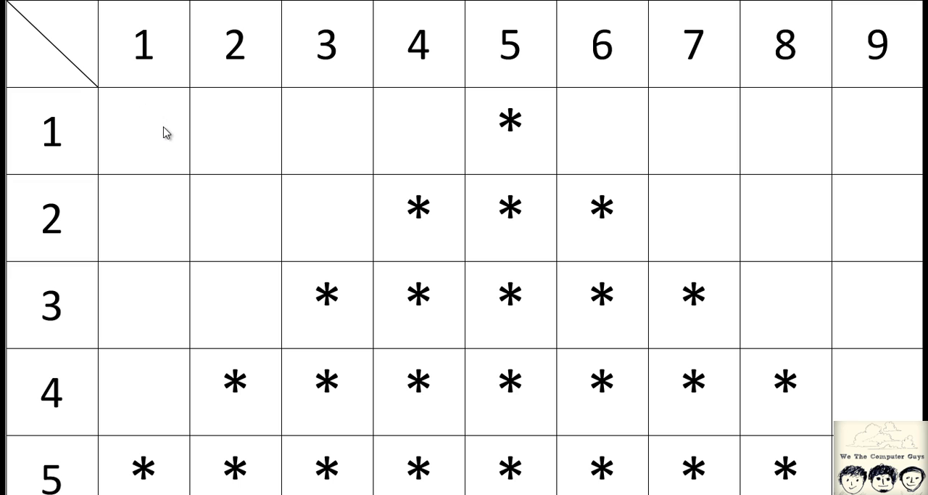
pyautogui.click(177, 218)
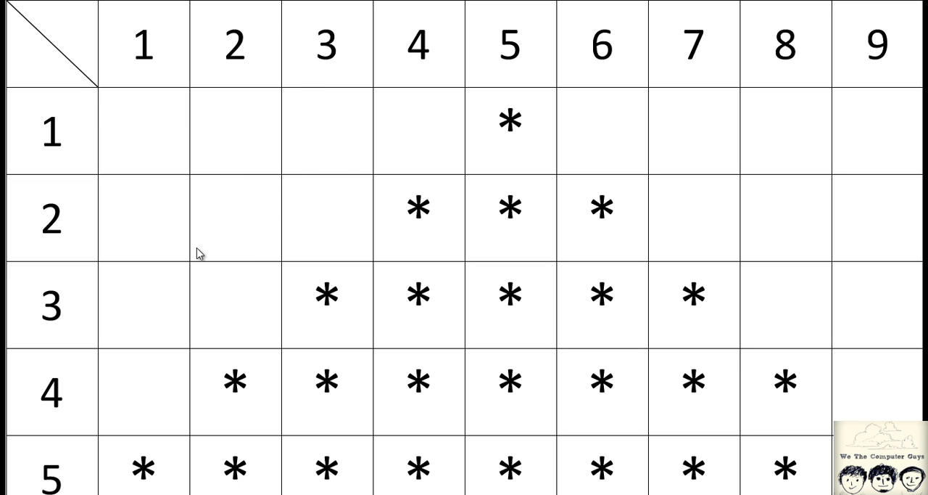
pyautogui.moveTo(83, 372)
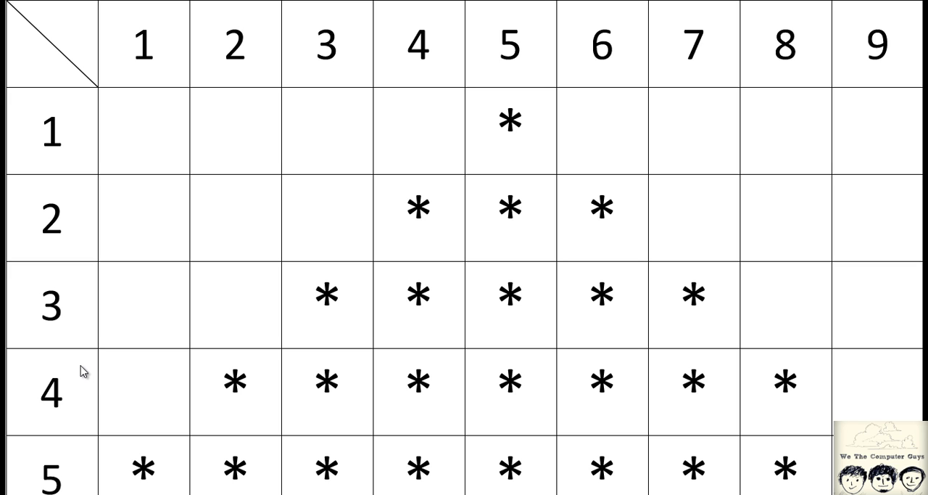
pyautogui.moveTo(64, 389)
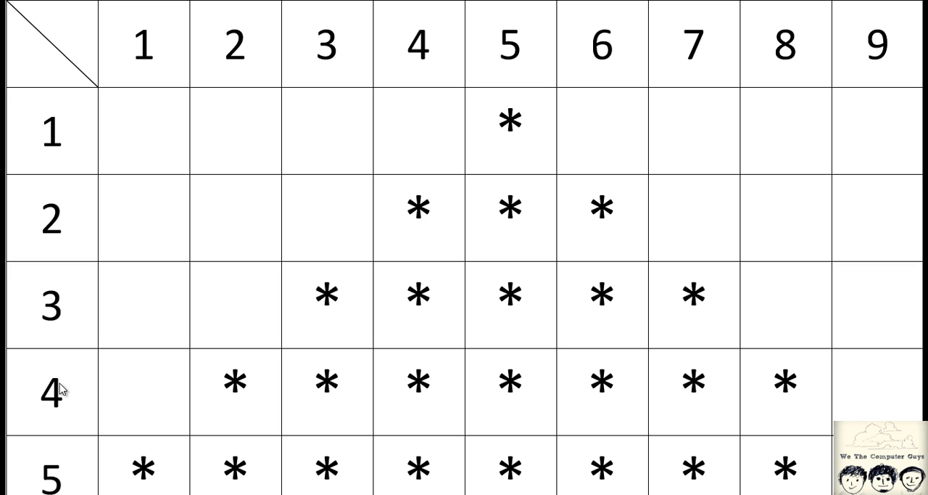
pyautogui.click(75, 394)
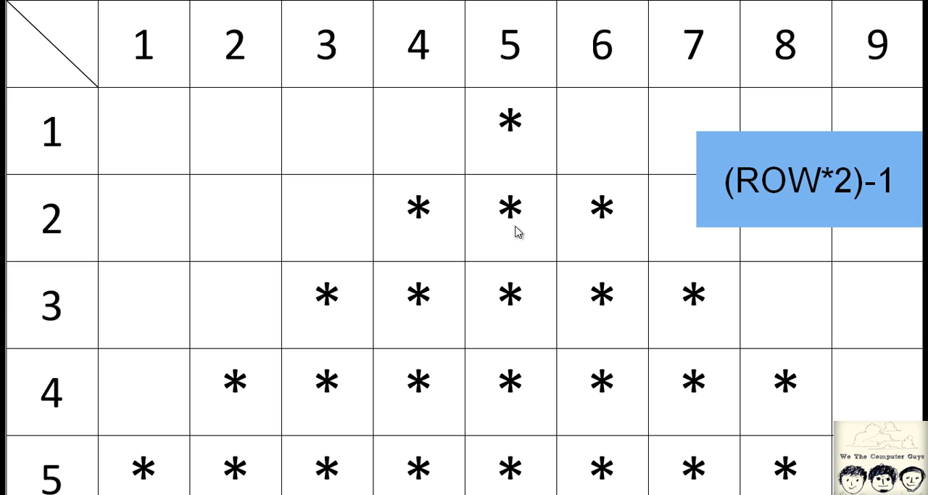
pyautogui.moveTo(274, 393)
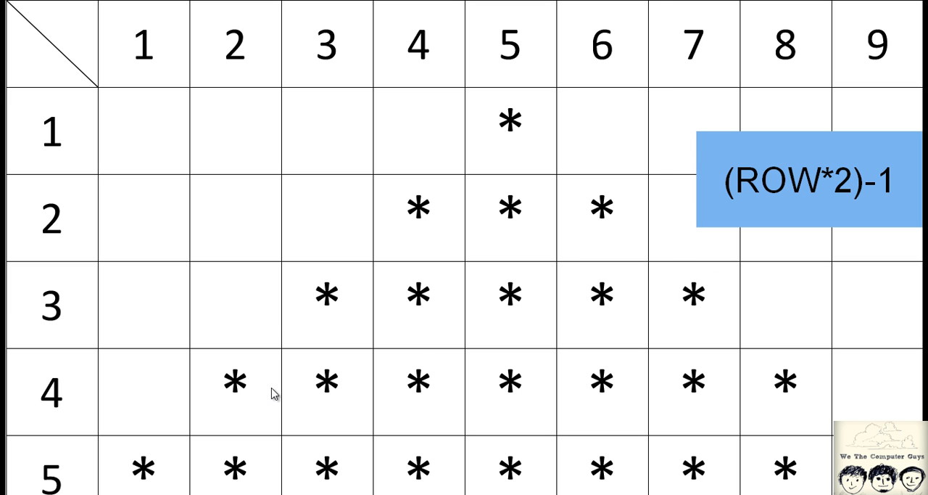
pyautogui.moveTo(768, 198)
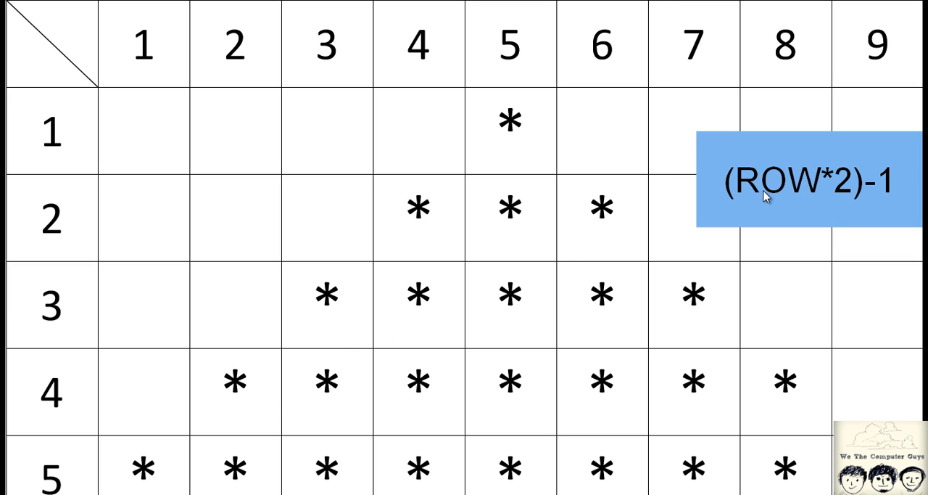
pyautogui.moveTo(850, 192)
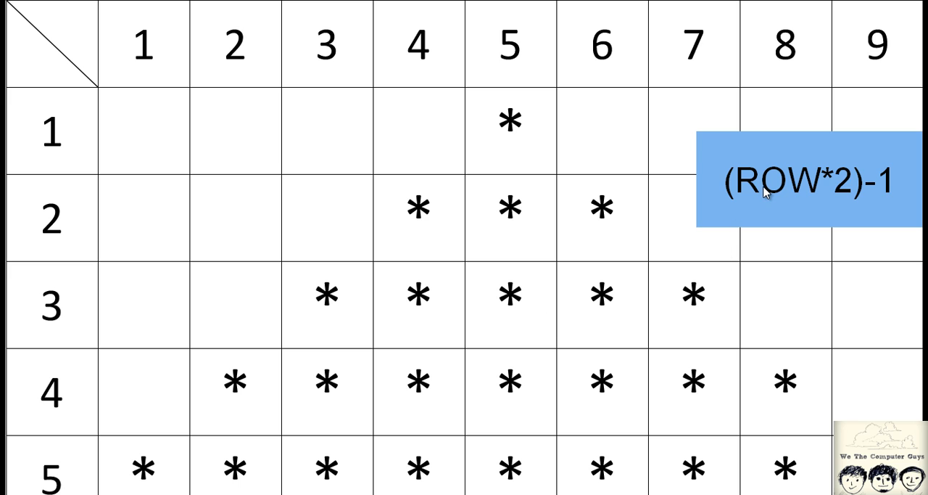
pyautogui.moveTo(841, 191)
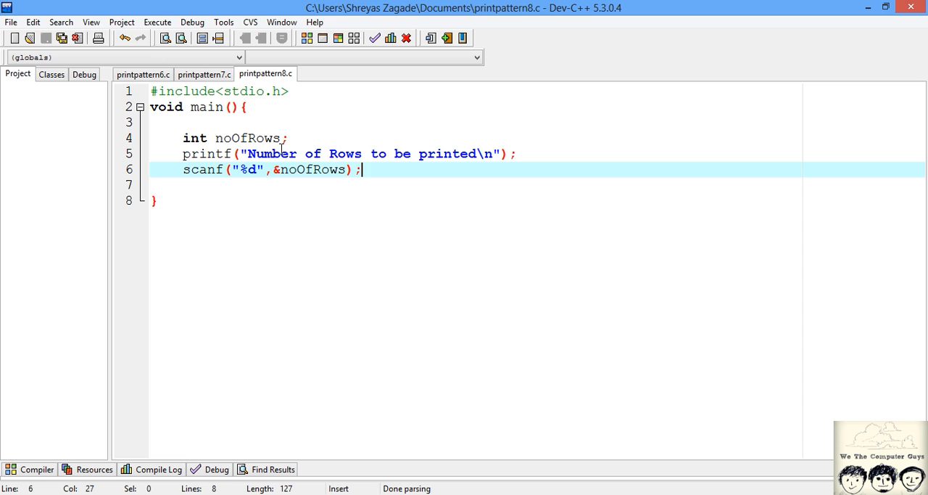
pyautogui.moveTo(160, 189)
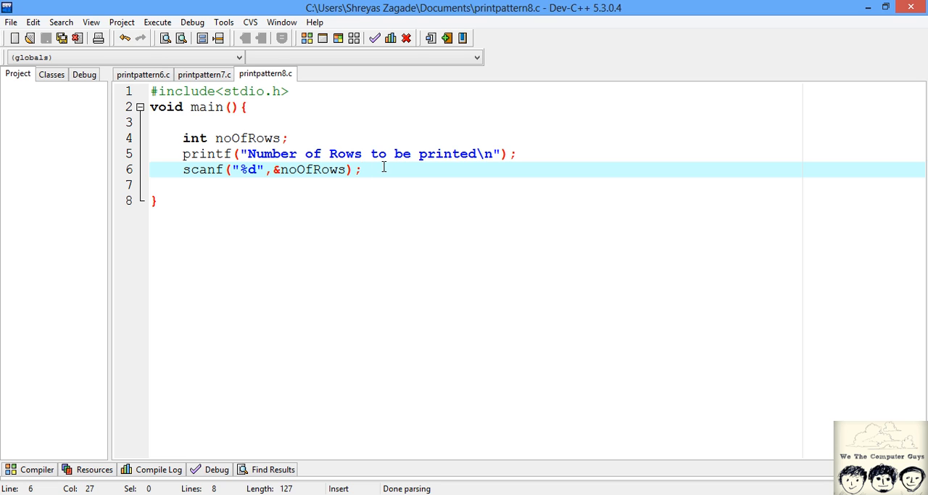
# Insert blank lines after the scanf statement to make room for the pattern code.
pyautogui.press('enter')
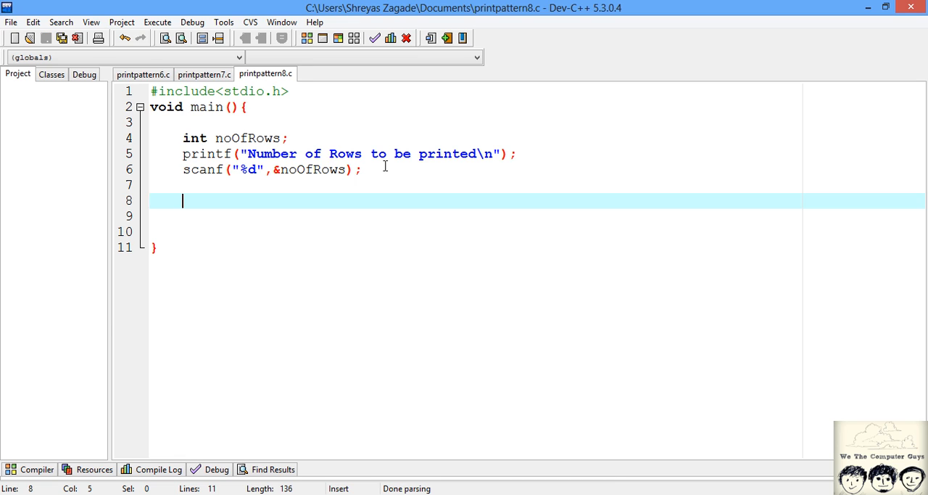
# Start a for loop and declare int row, colSpace, colStar.
pyautogui.write('for')
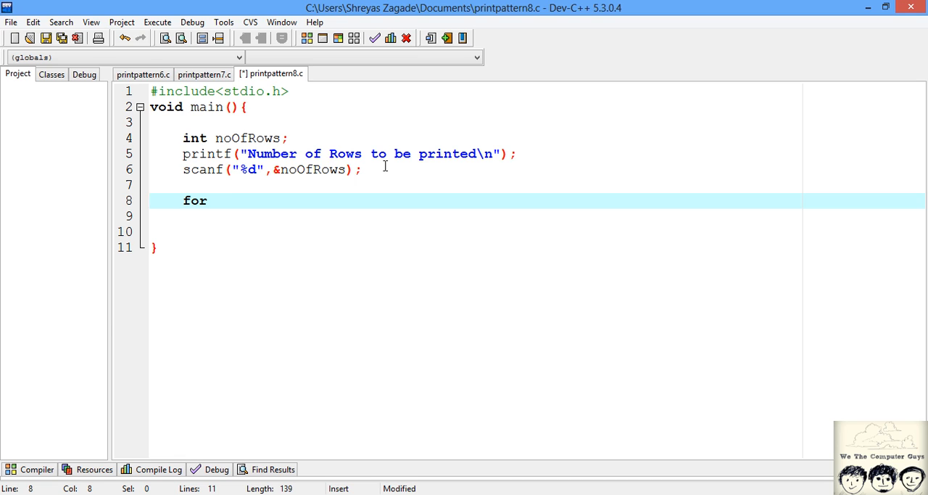
pyautogui.write('()')
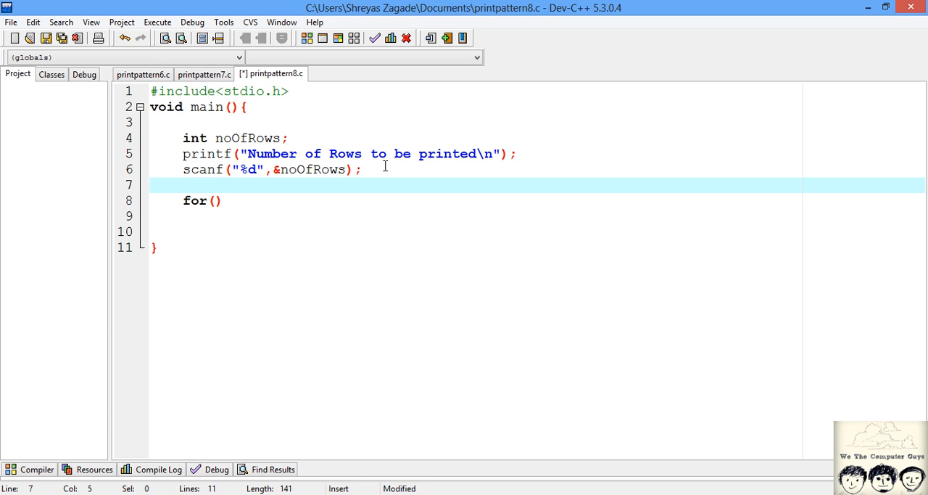
pyautogui.write('int row,colSpace,colStar;')
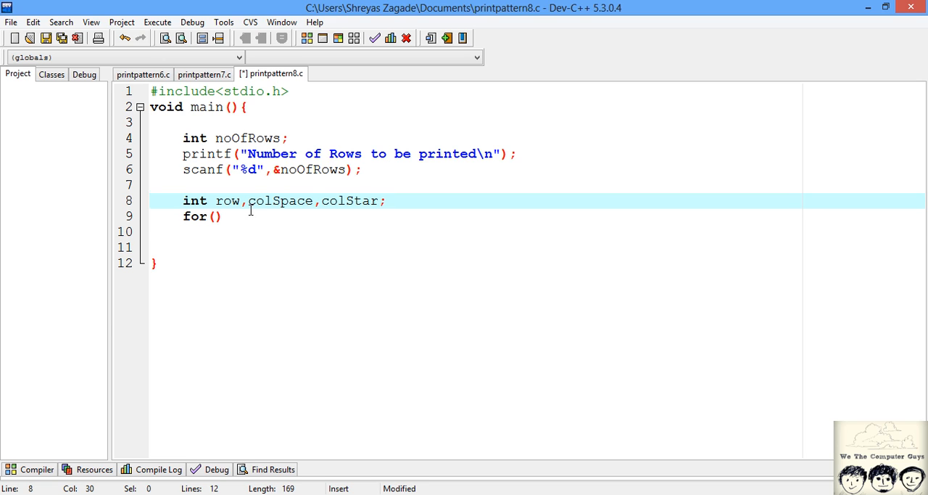
pyautogui.doubleClick(228, 200)
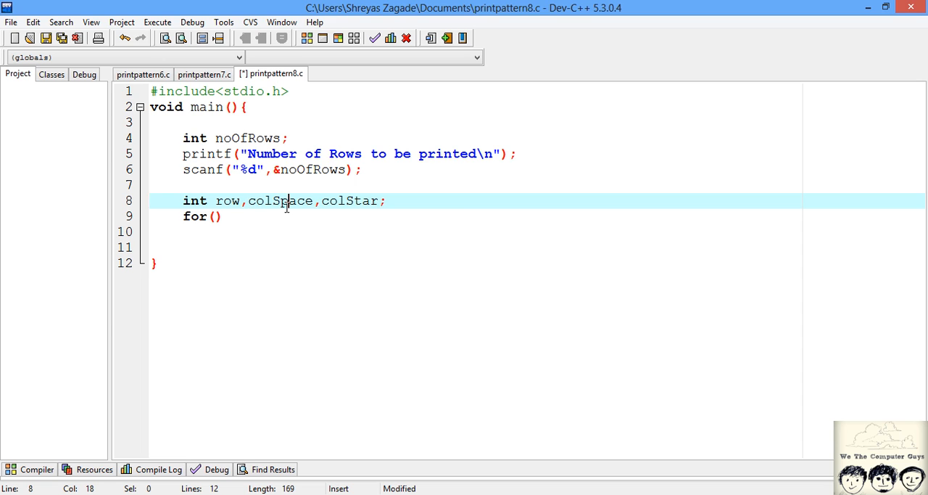
pyautogui.doubleClick(348, 200)
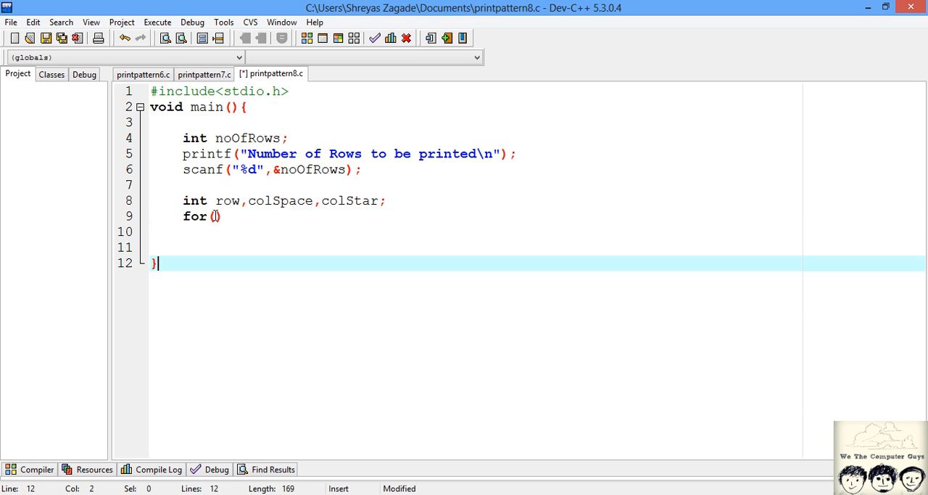
# Write the outer loop header running row from 1 up to noOfRows.
pyautogui.write('row')
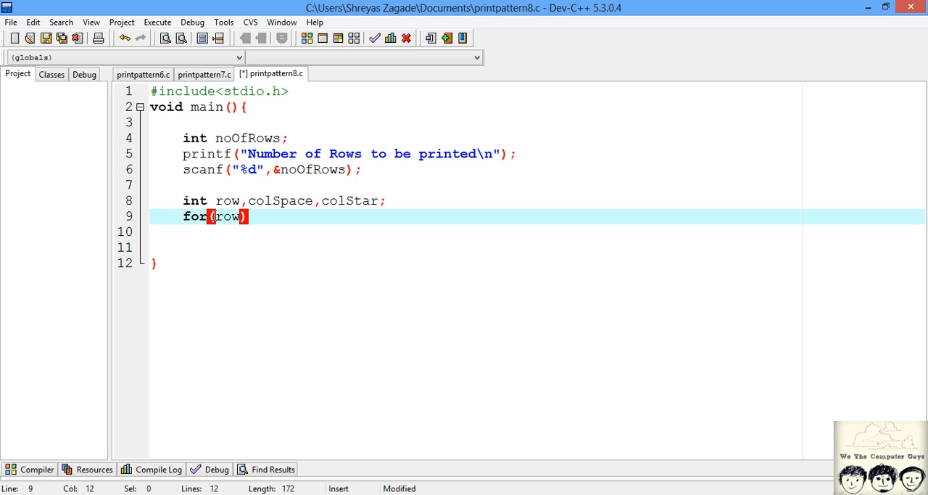
pyautogui.write('=1;')
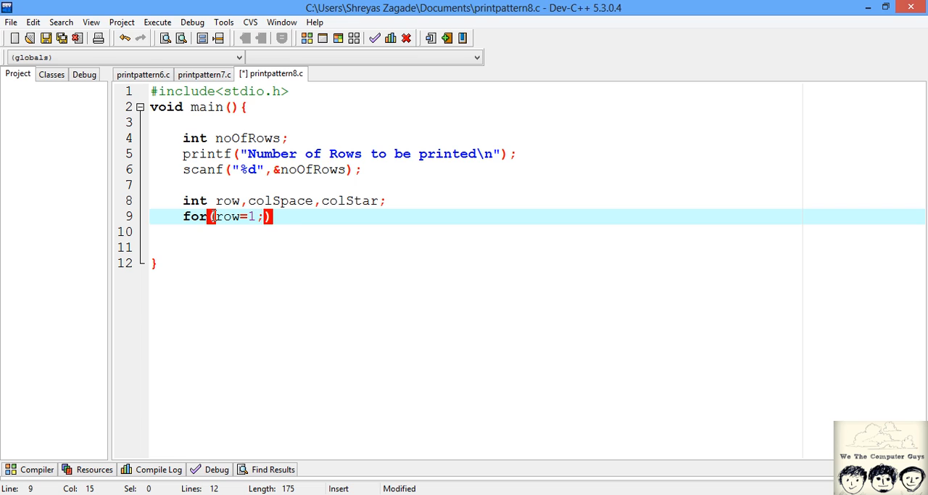
pyautogui.write('row')
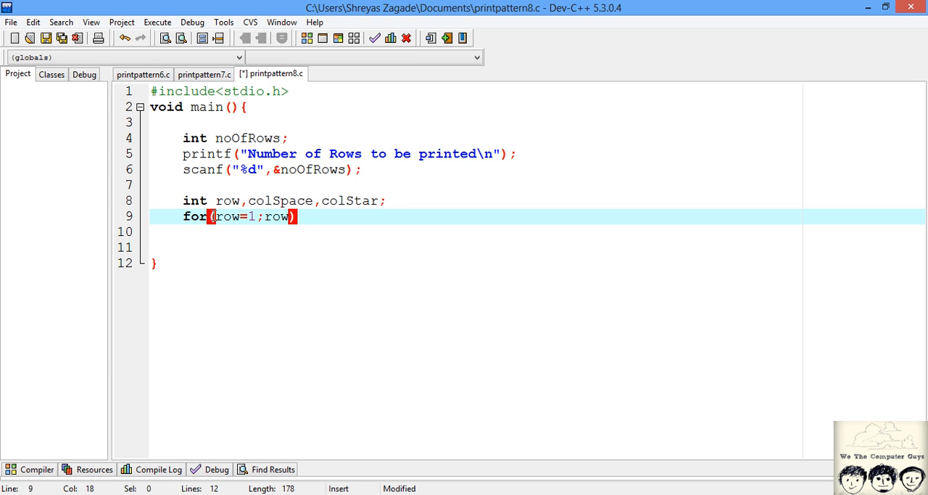
pyautogui.write('<=noOfRows;row++')
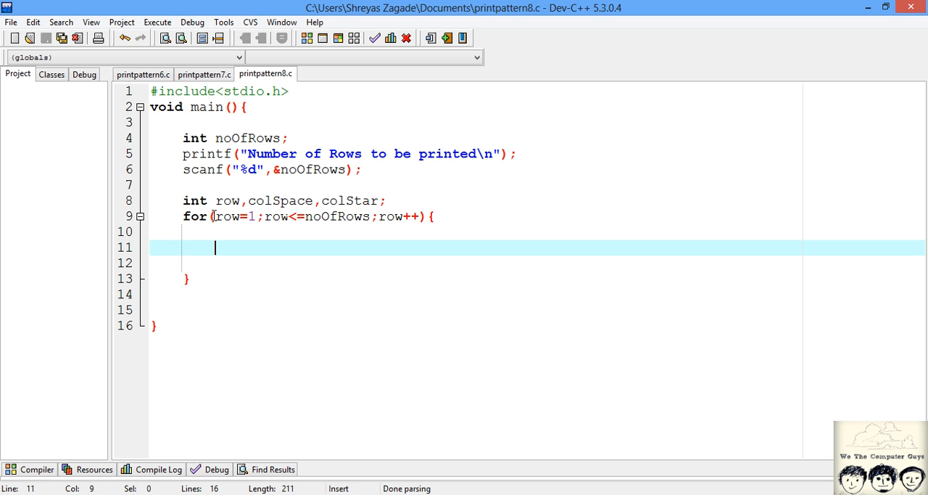
pyautogui.moveTo(259, 467)
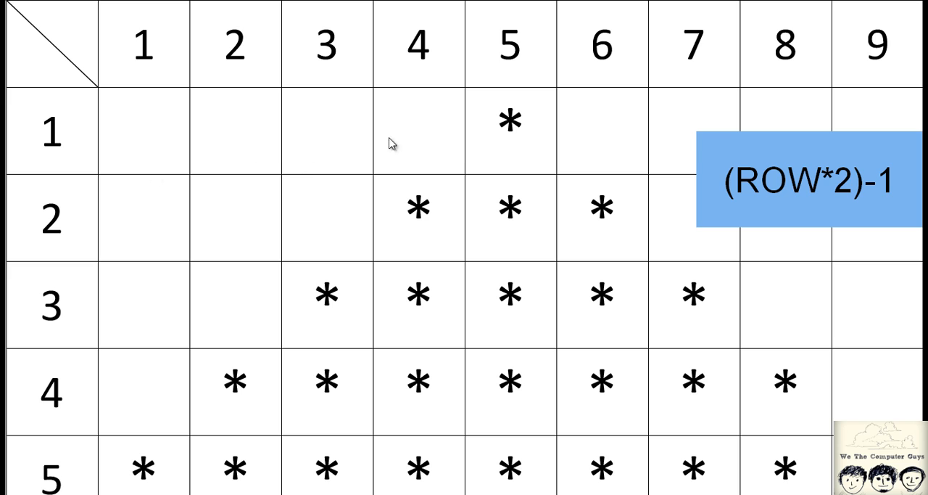
pyautogui.moveTo(154, 145)
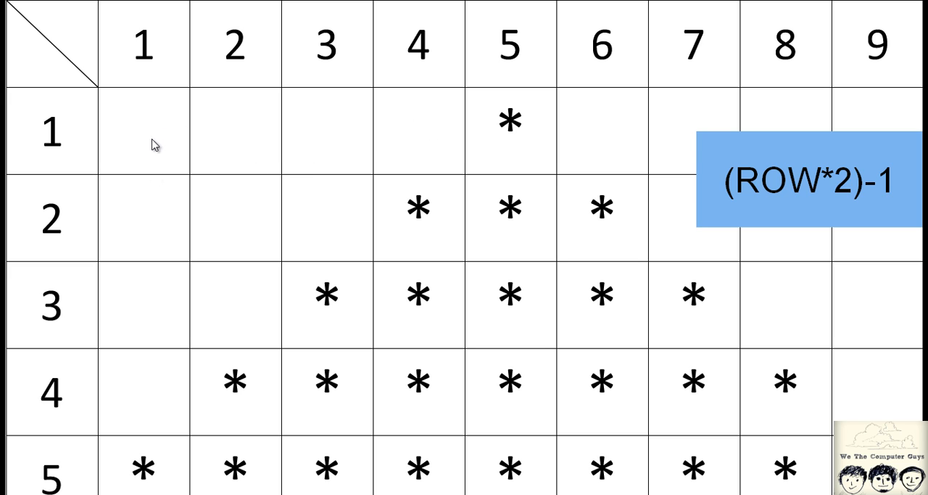
pyautogui.moveTo(406, 116)
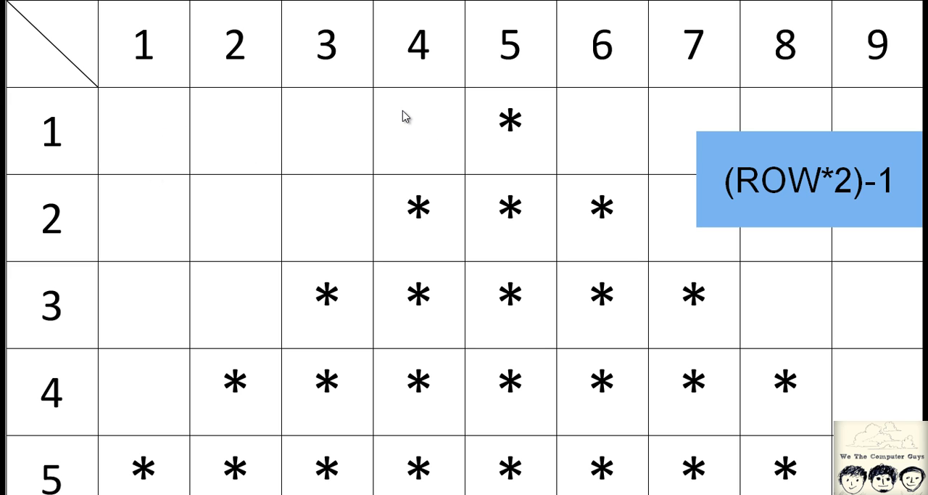
pyautogui.moveTo(392, 133)
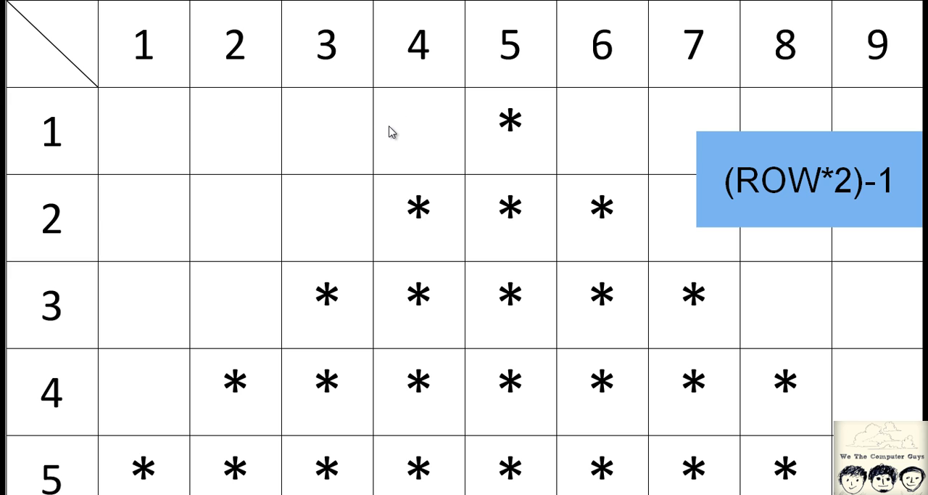
pyautogui.moveTo(455, 122)
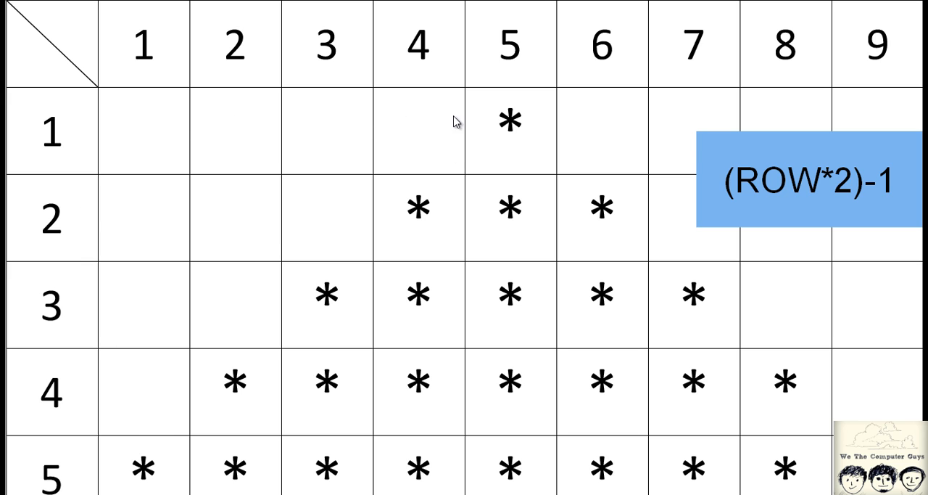
pyautogui.moveTo(325, 231)
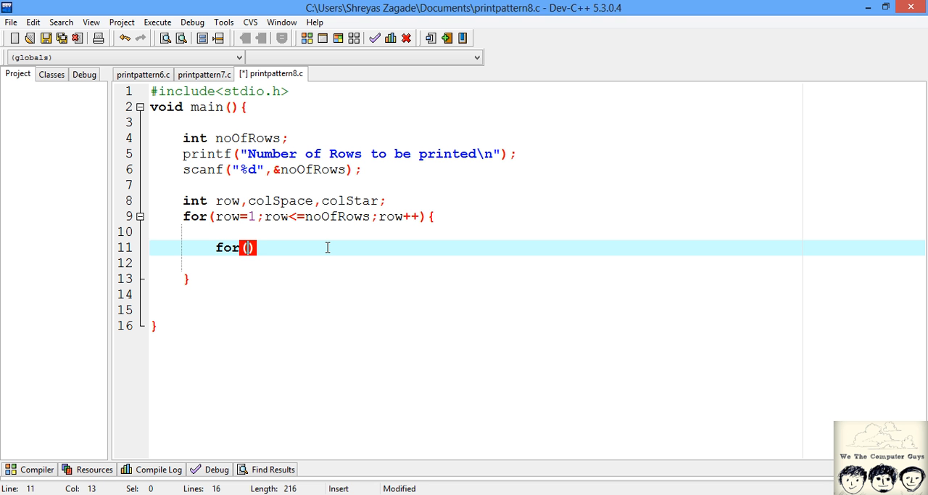
# Write the spacing loop with colSpace starting at noOfRows-row, counting down to 1 and printing a space.
pyautogui.write('colSpa')
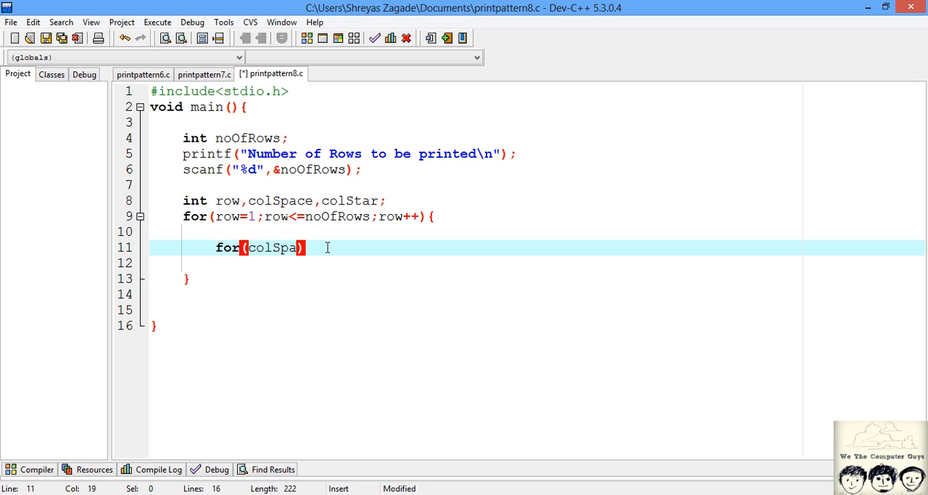
pyautogui.write('ce')
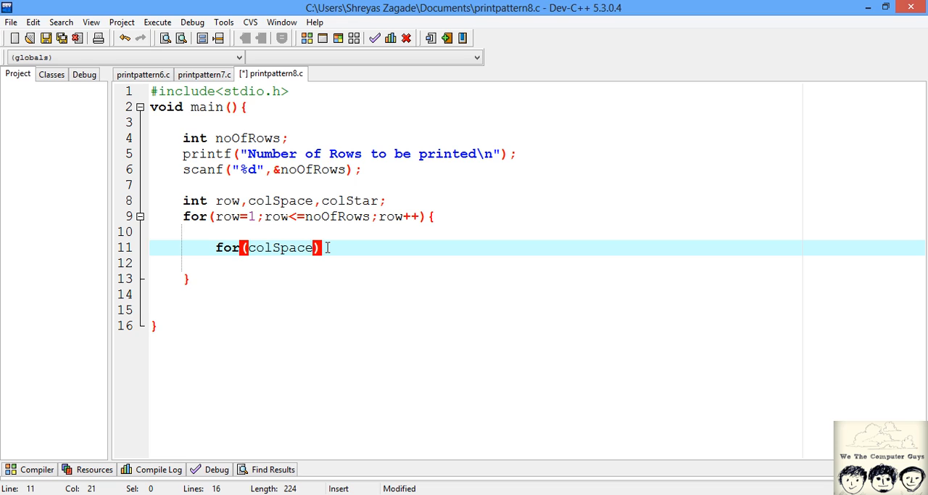
pyautogui.write('=')
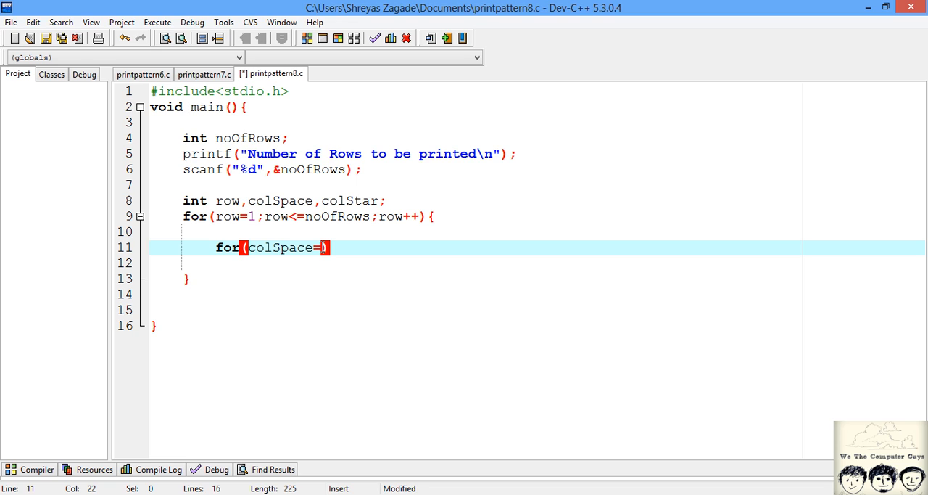
pyautogui.write('n')
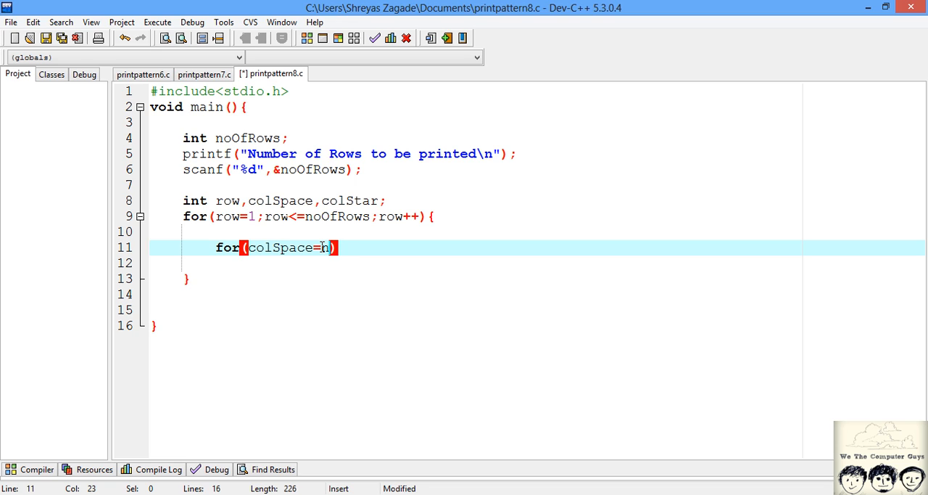
pyautogui.write('oOf')
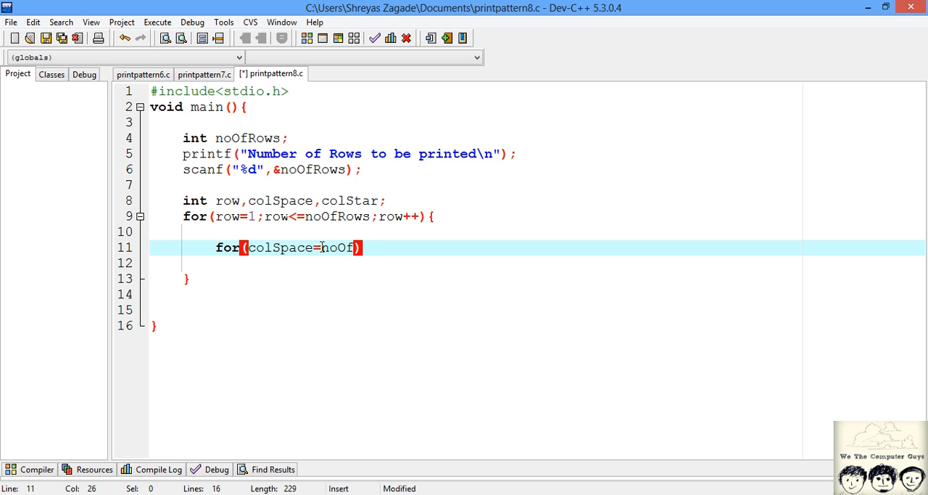
pyautogui.write('Rows')
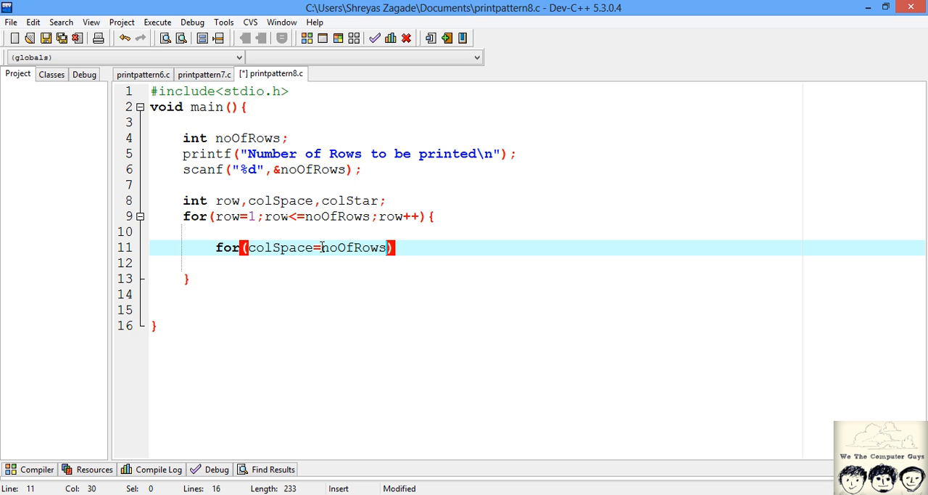
pyautogui.write('-row;colSpace>=1;colSpace--')
pyautogui.click(537, 262)
pyautogui.write('printf(" ");')
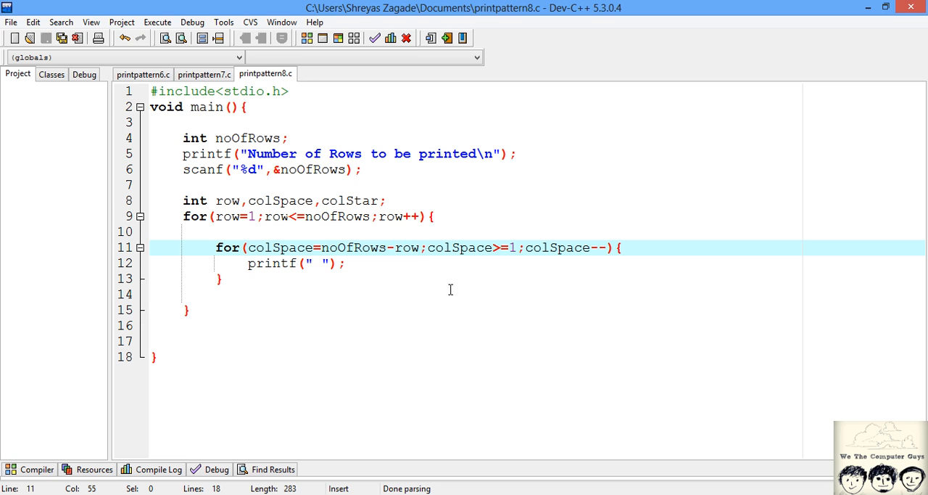
pyautogui.click(347, 262)
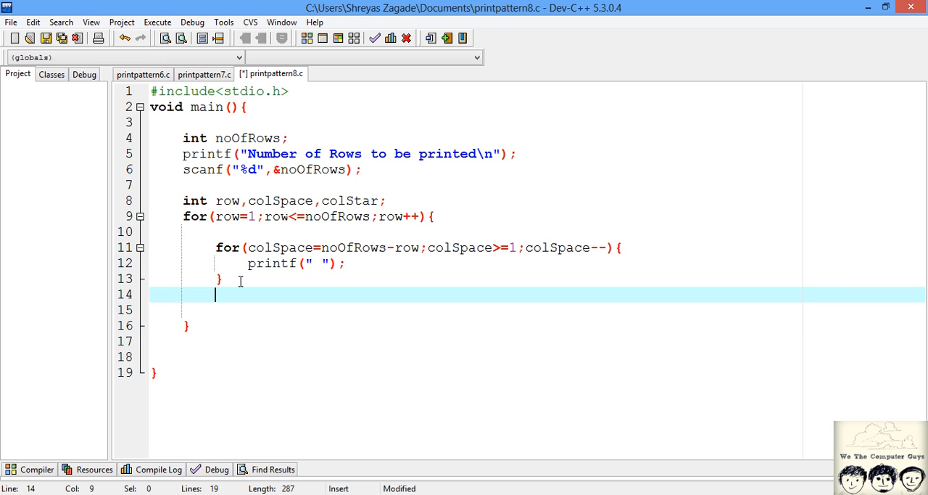
# Start the star loop with colStar initialised to 1.
pyautogui.write('for')
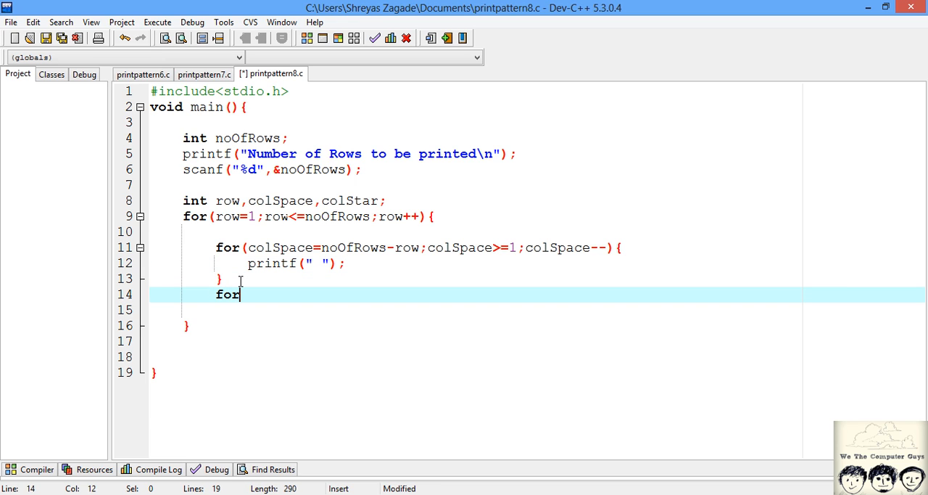
pyautogui.write('()')
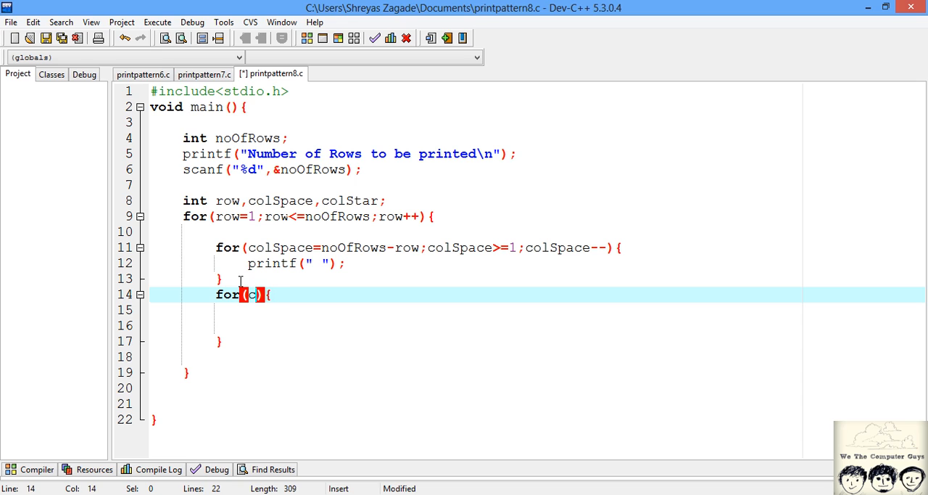
pyautogui.write('olSt')
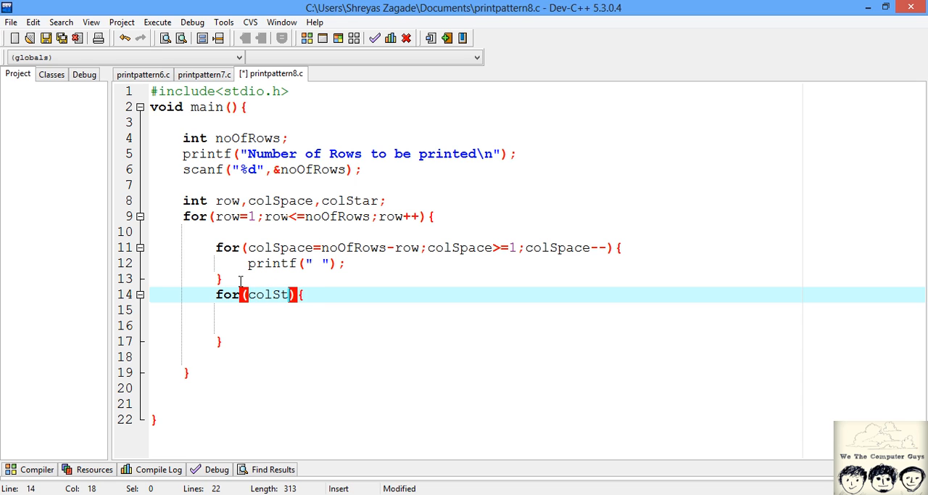
pyautogui.write('ar')
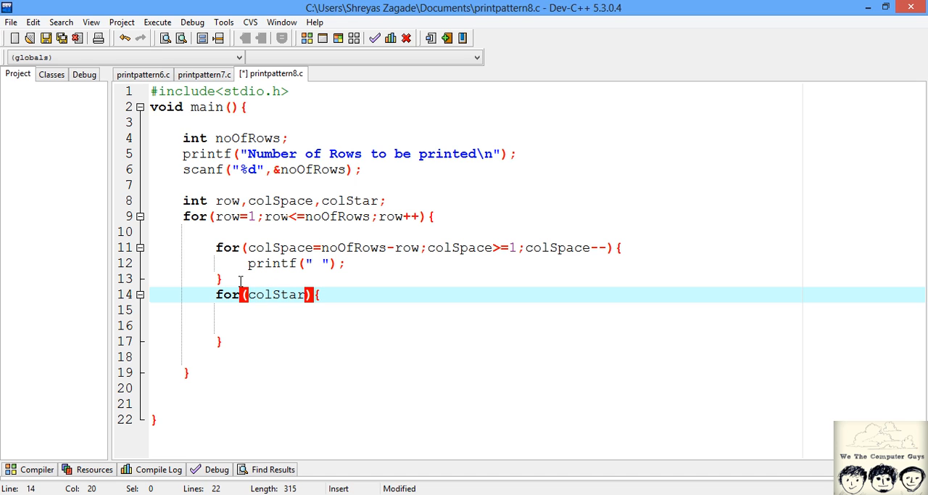
pyautogui.write('=')
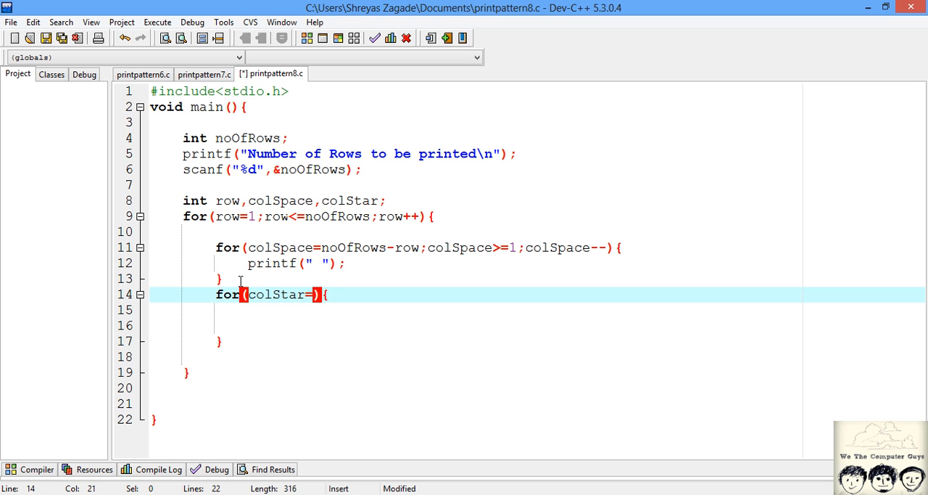
pyautogui.write('1;')
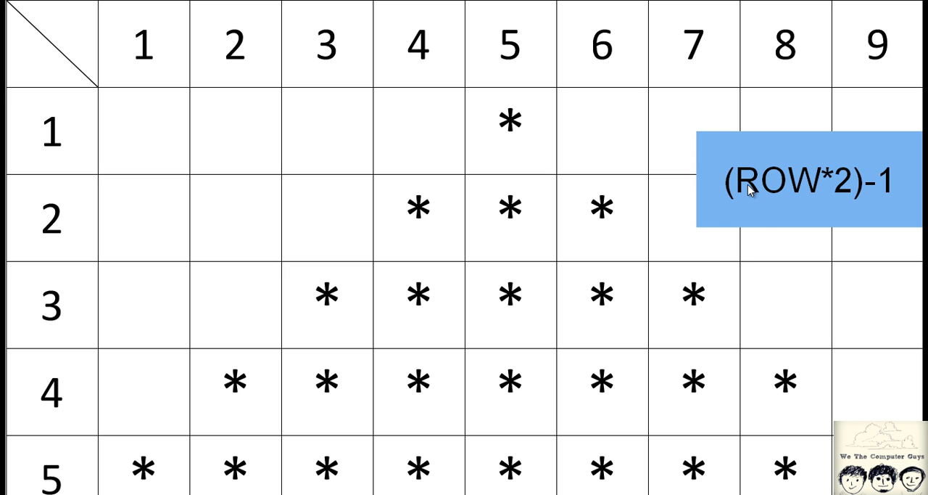
pyautogui.moveTo(400, 347)
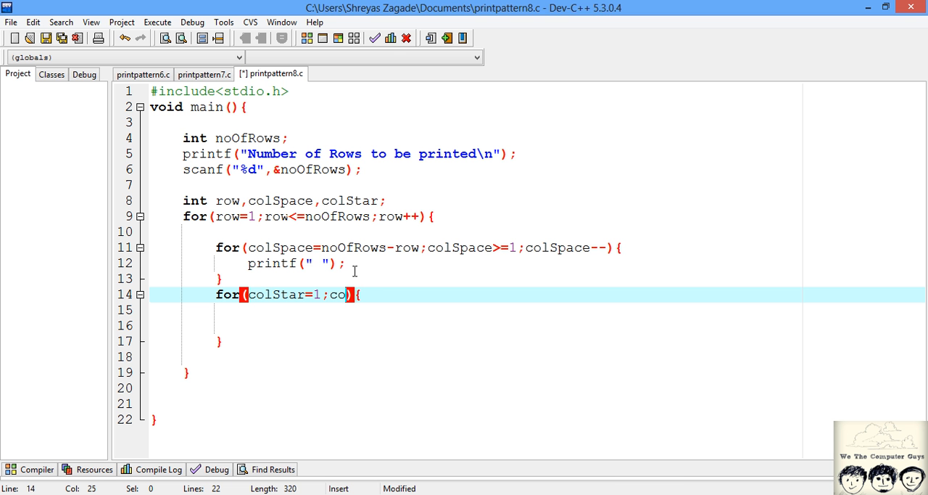
# Complete the star loop condition colStar<=(row*2)-1 with colStar++ increment.
pyautogui.write('Star')
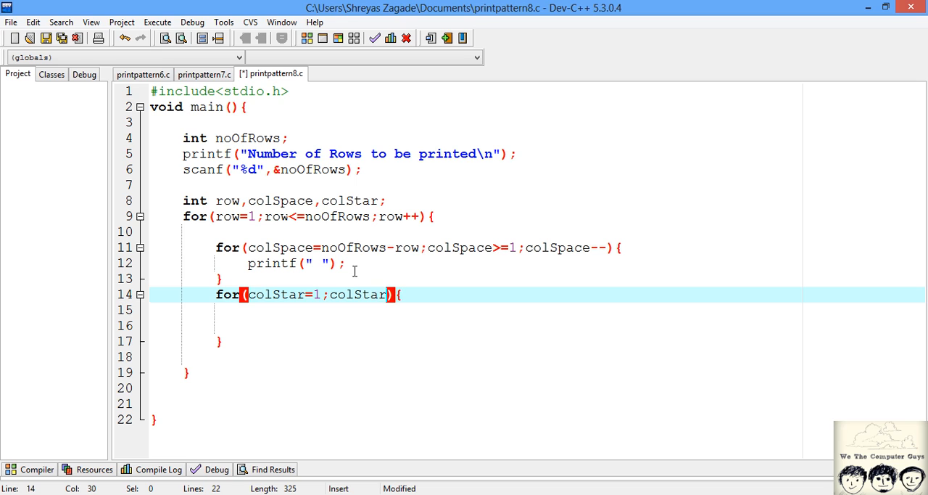
pyautogui.write('<=')
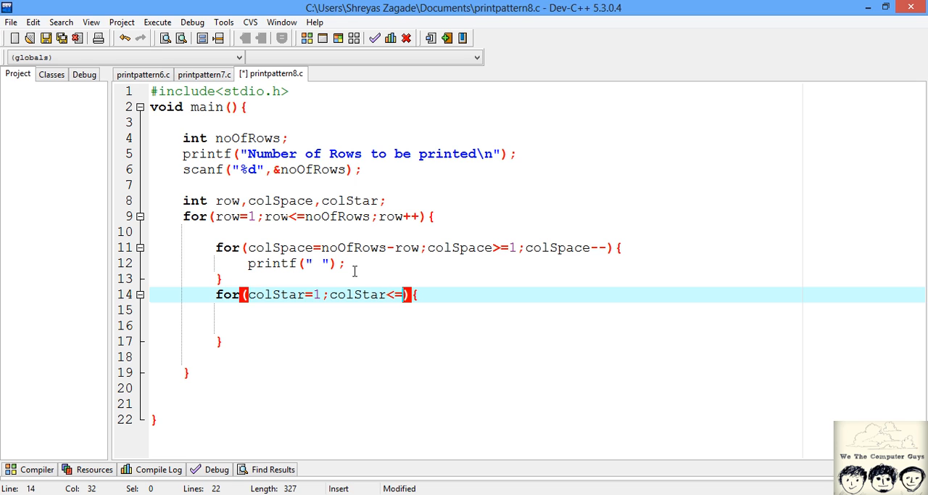
pyautogui.write('(')
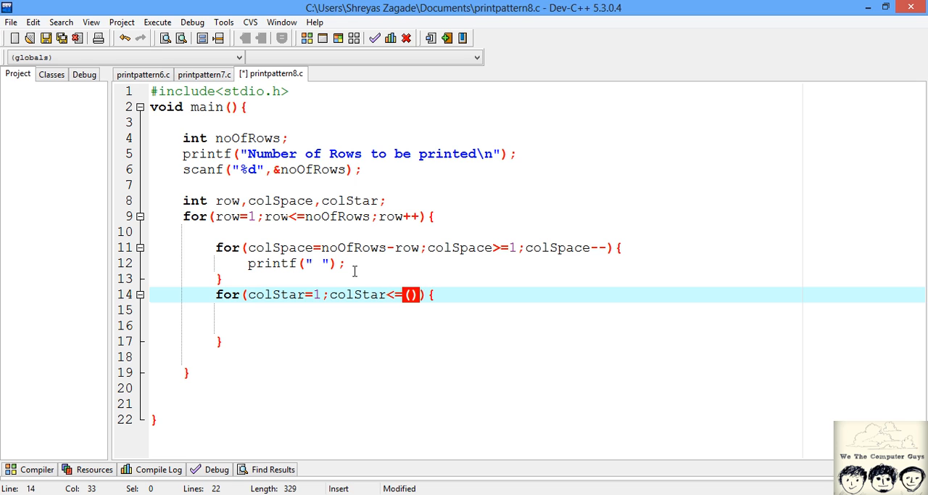
pyautogui.write('row*2')
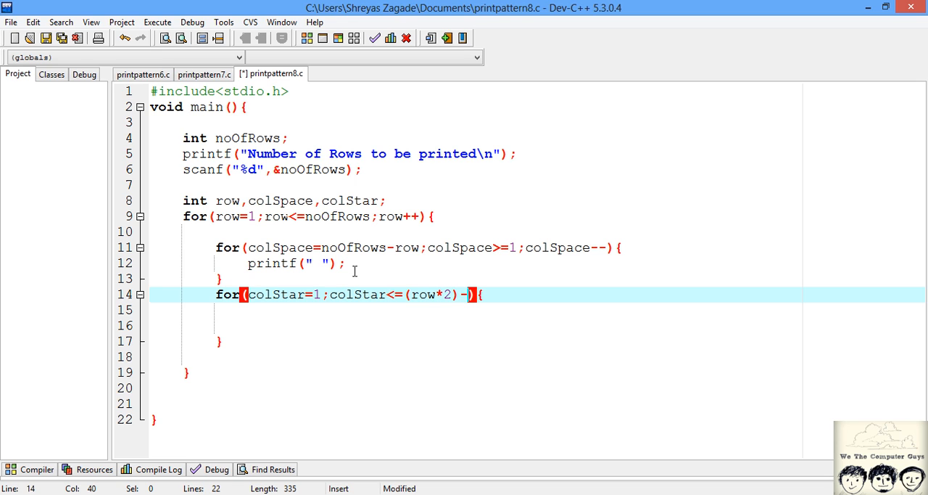
pyautogui.write('1')
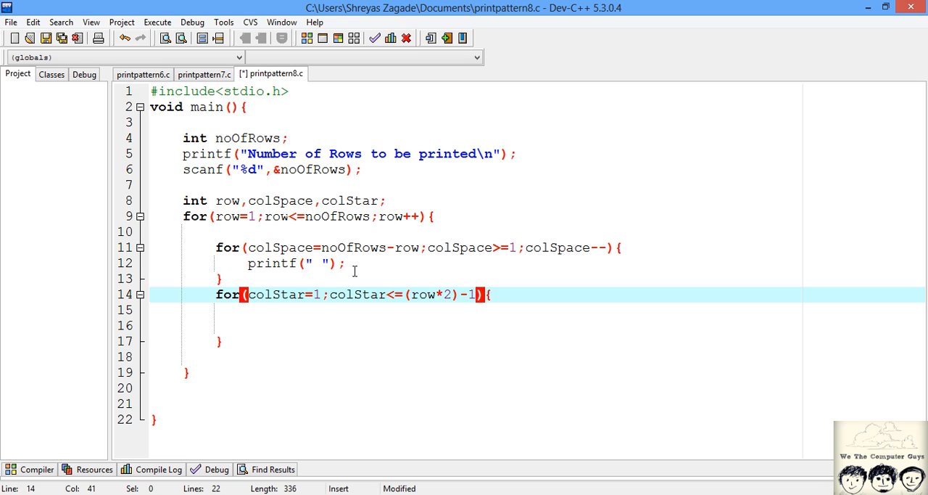
pyautogui.write(';')
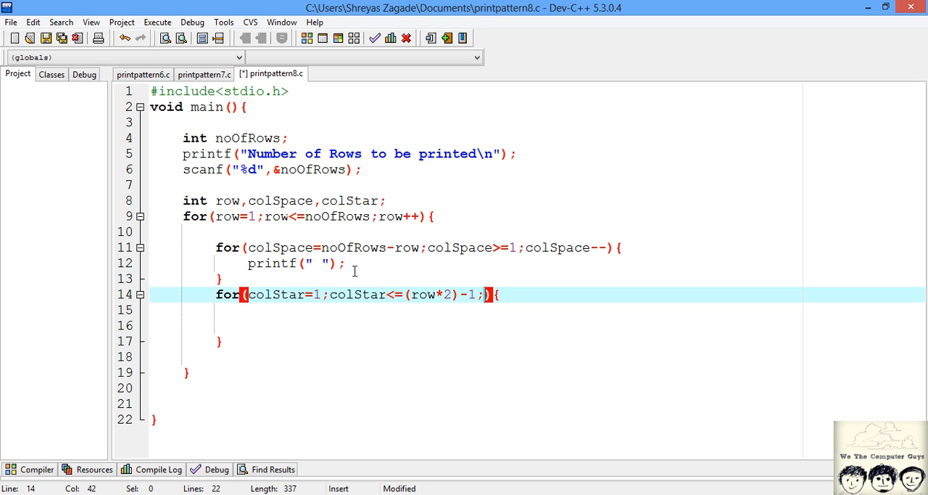
pyautogui.write('c')
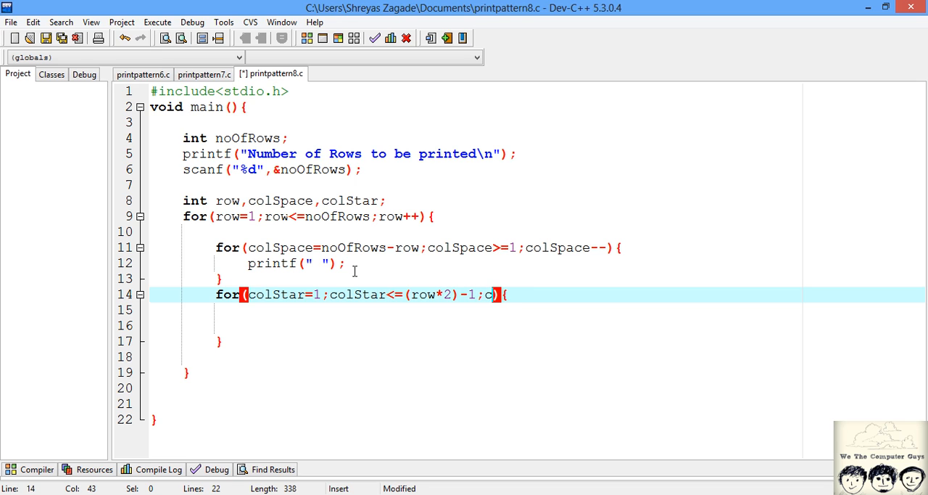
pyautogui.write('olStar++')
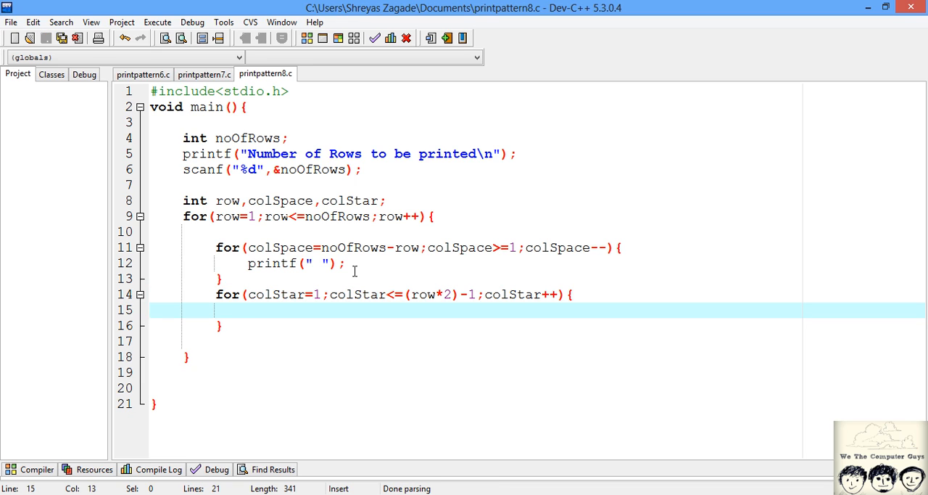
pyautogui.moveTo(429, 314)
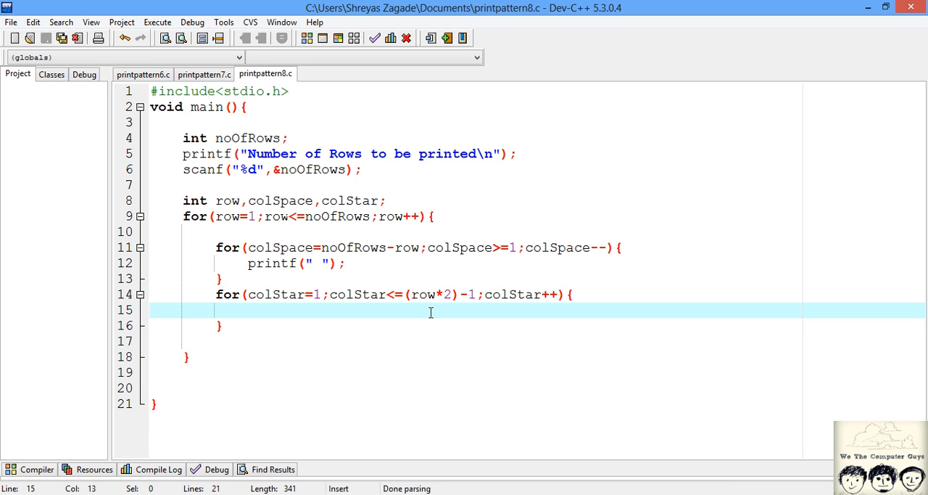
# Print "*" inside the star loop and "\n" after it to end each row.
pyautogui.write('printf("')
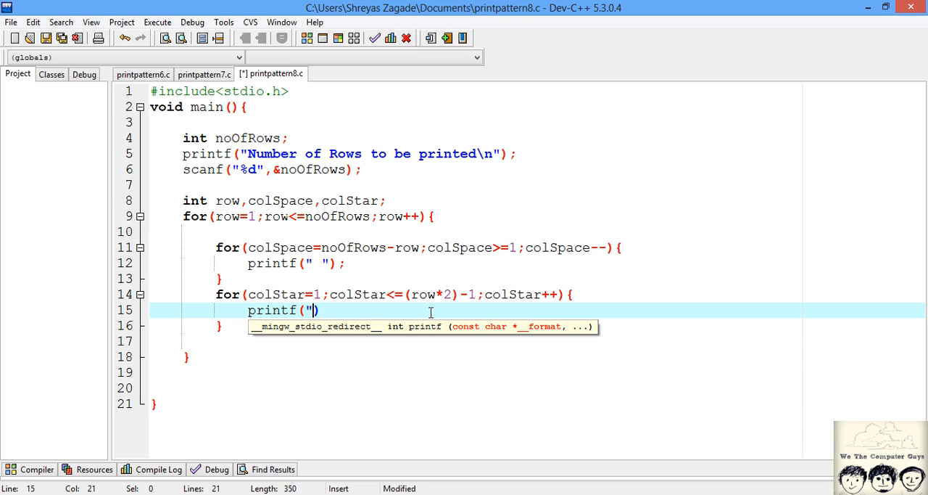
pyautogui.write('*')
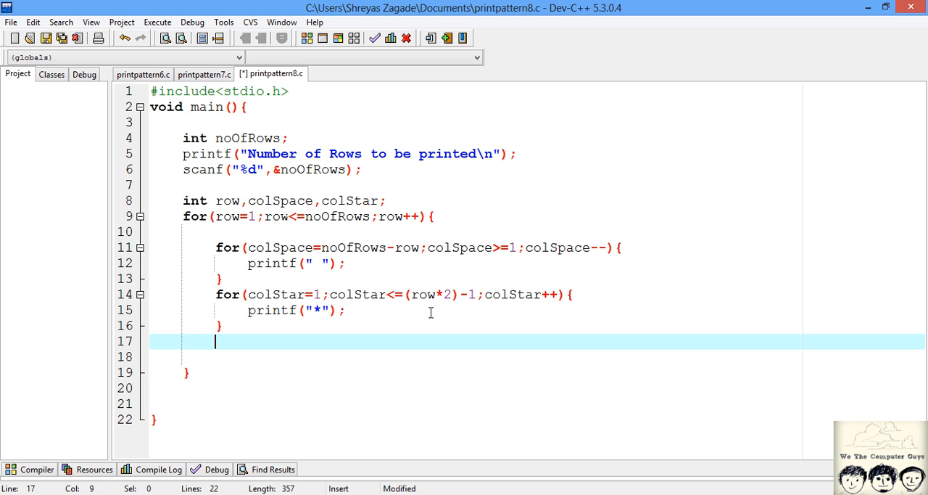
pyautogui.write('printf("')
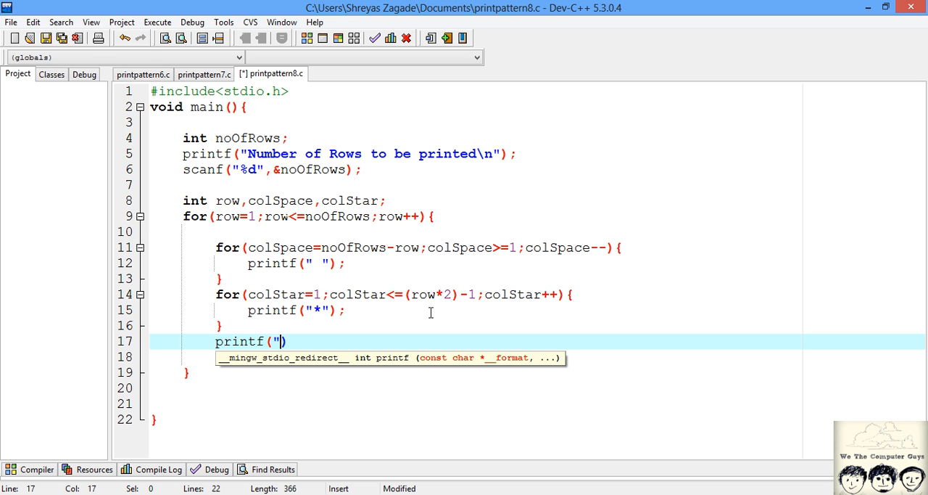
pyautogui.write('\\n"')
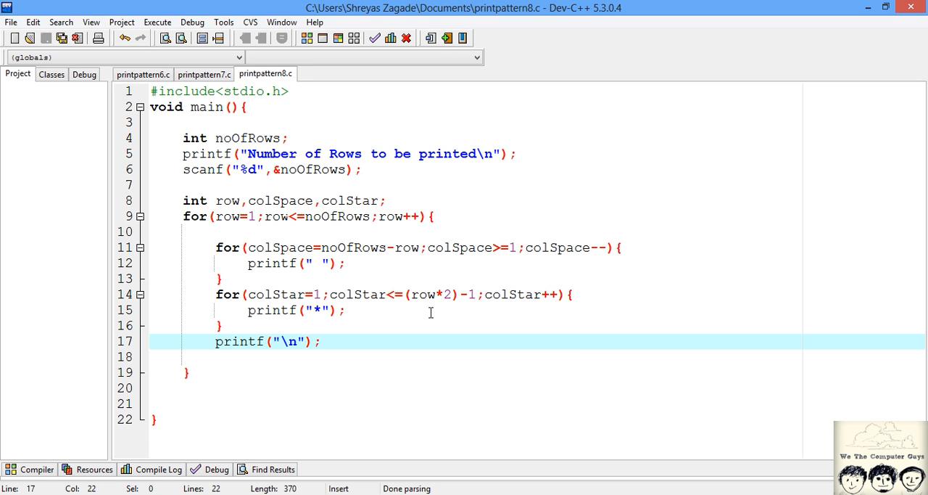
pyautogui.moveTo(156, 21)
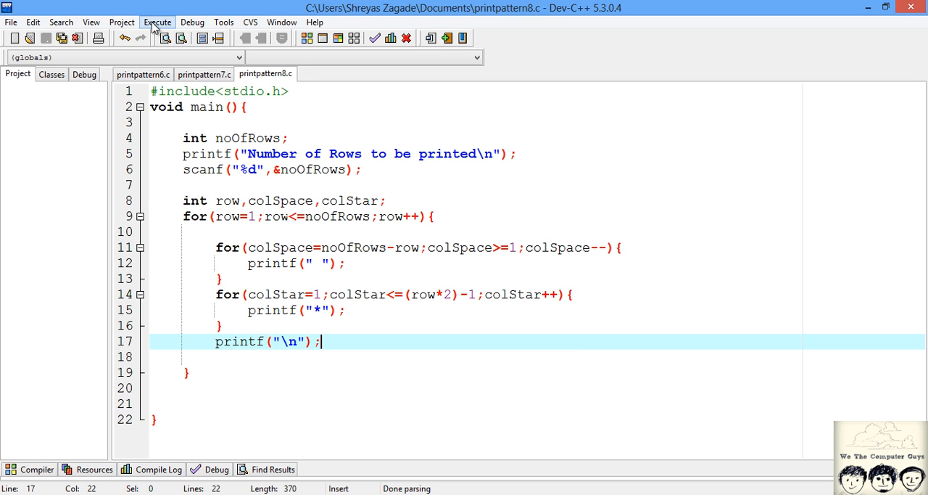
# Compile and run, enter 5 rows to get the centered star pyramid, then close the console.
pyautogui.click(166, 38)
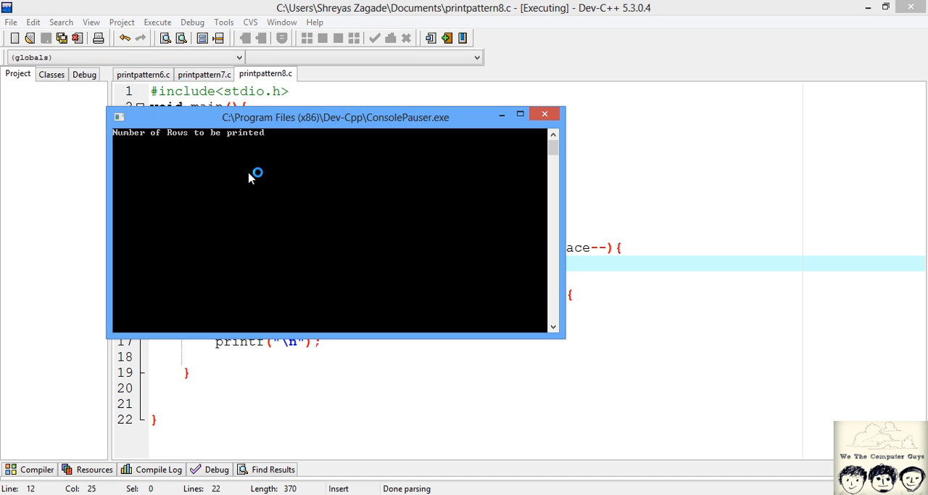
pyautogui.write('5')
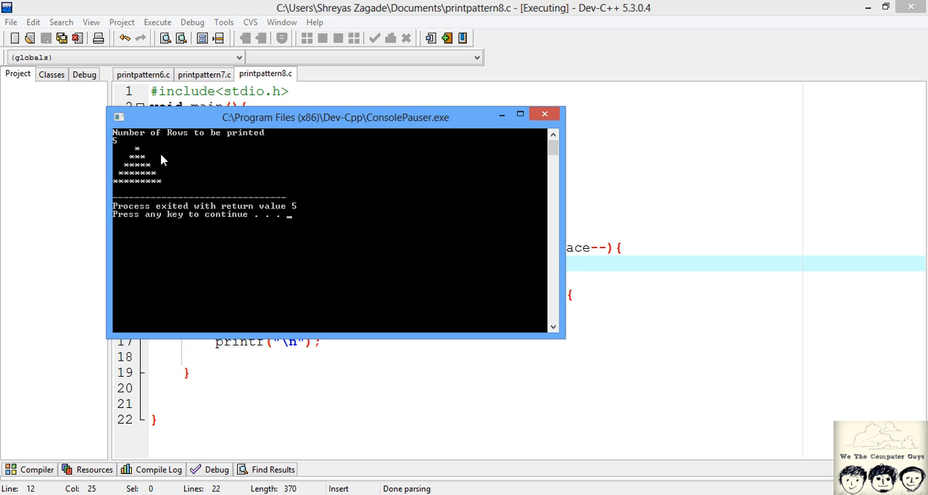
pyautogui.moveTo(546, 145)
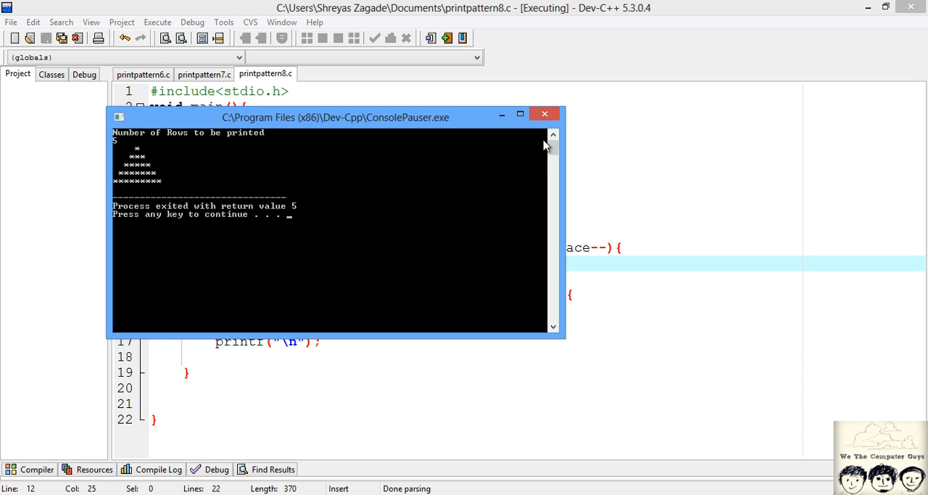
pyautogui.click(156, 22)
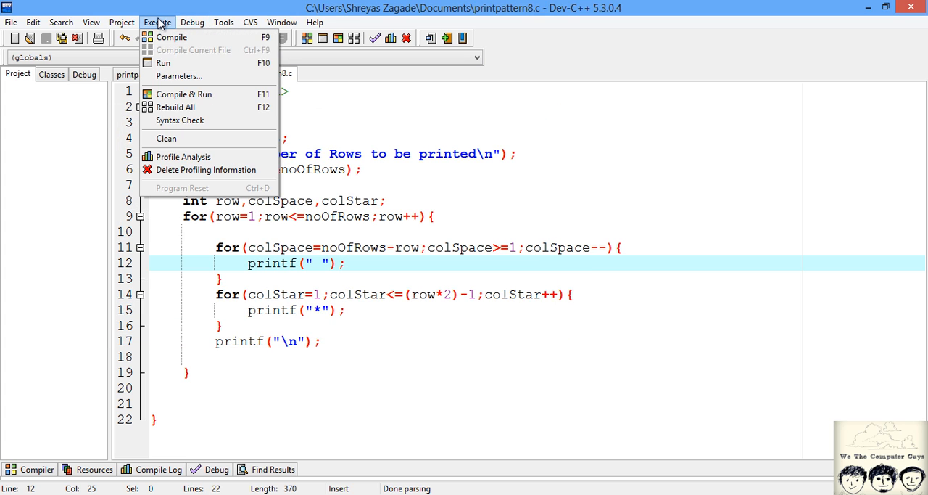
pyautogui.click(183, 93)
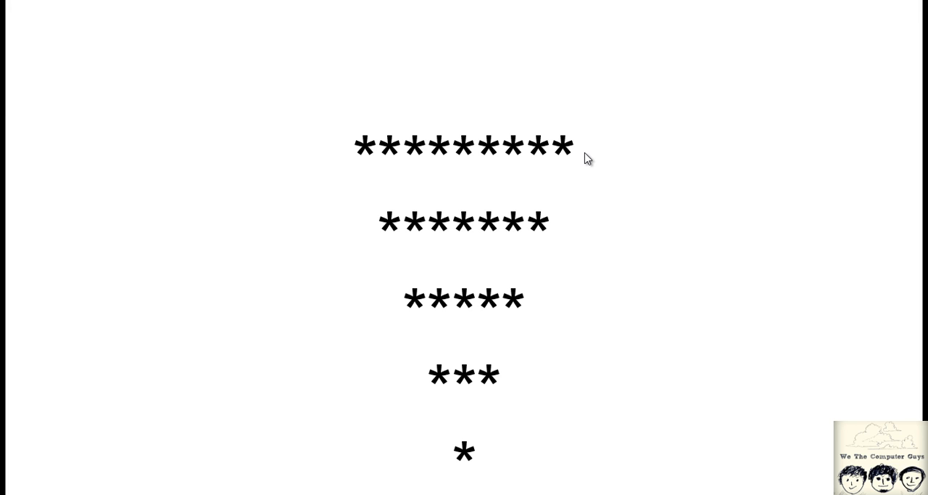
pyautogui.moveTo(493, 459)
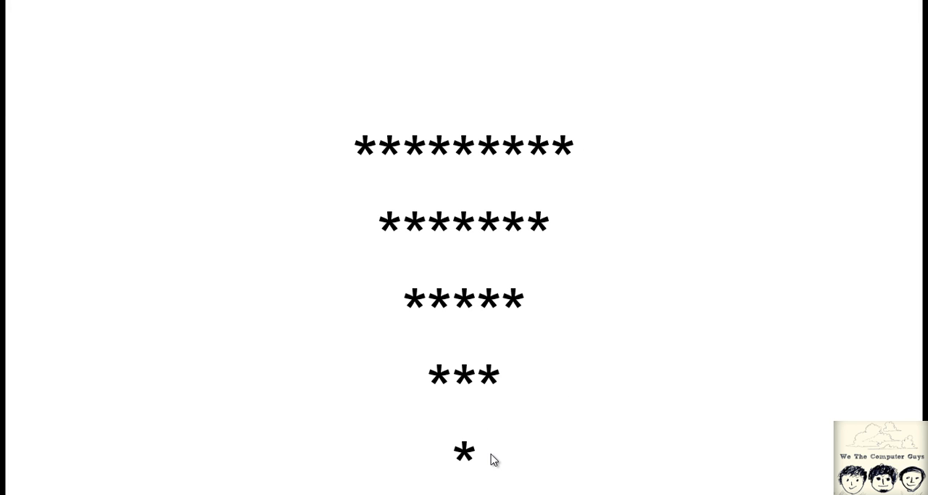
pyautogui.moveTo(535, 171)
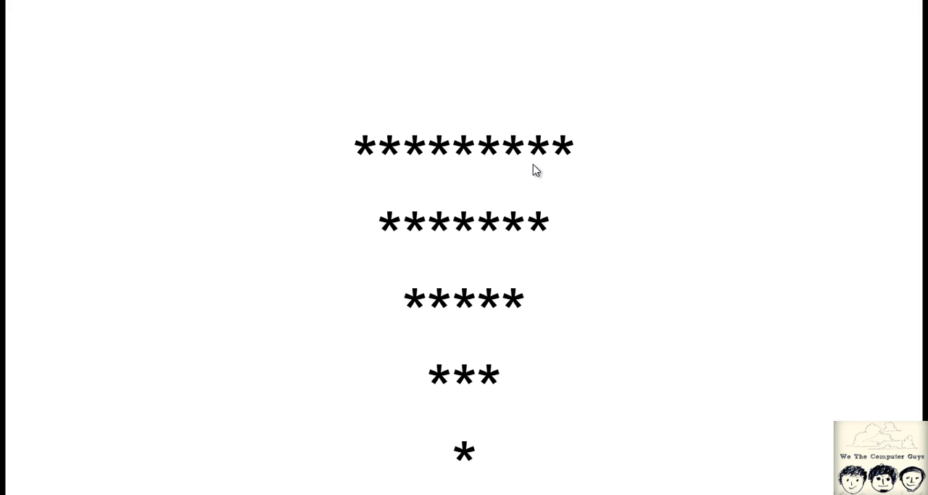
pyautogui.moveTo(505, 167)
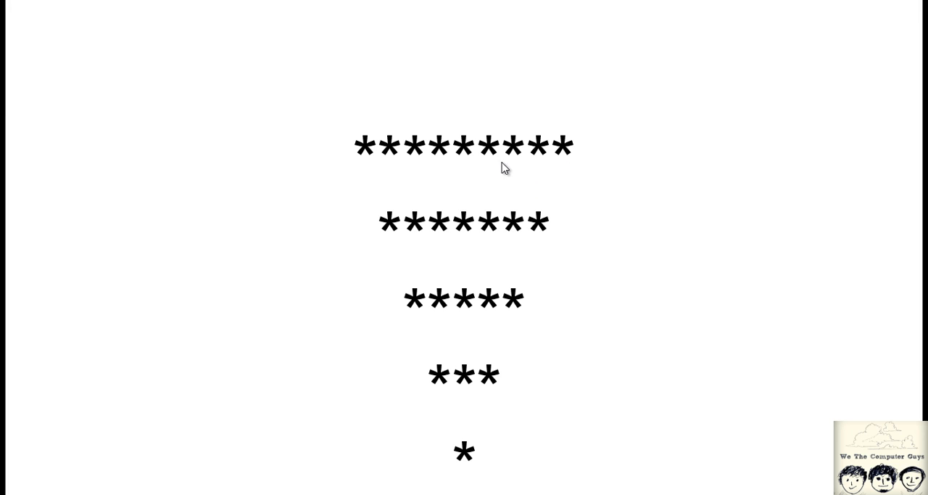
pyautogui.moveTo(508, 156)
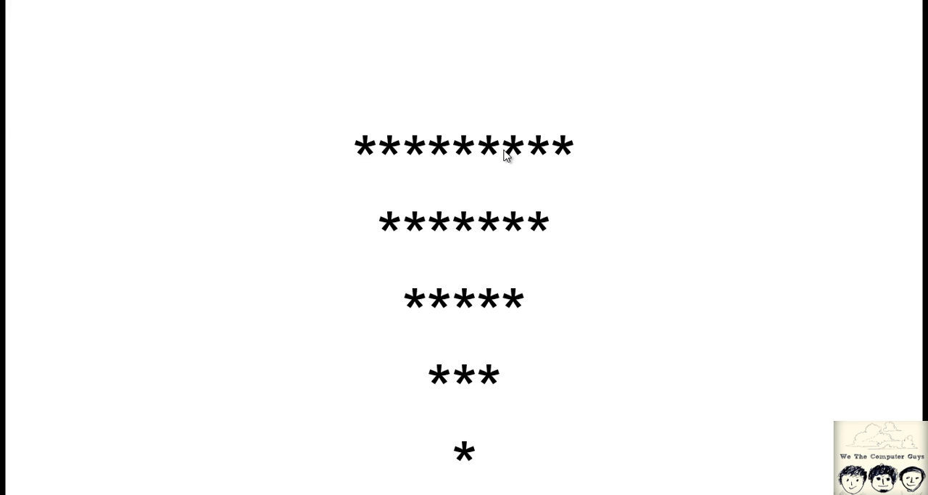